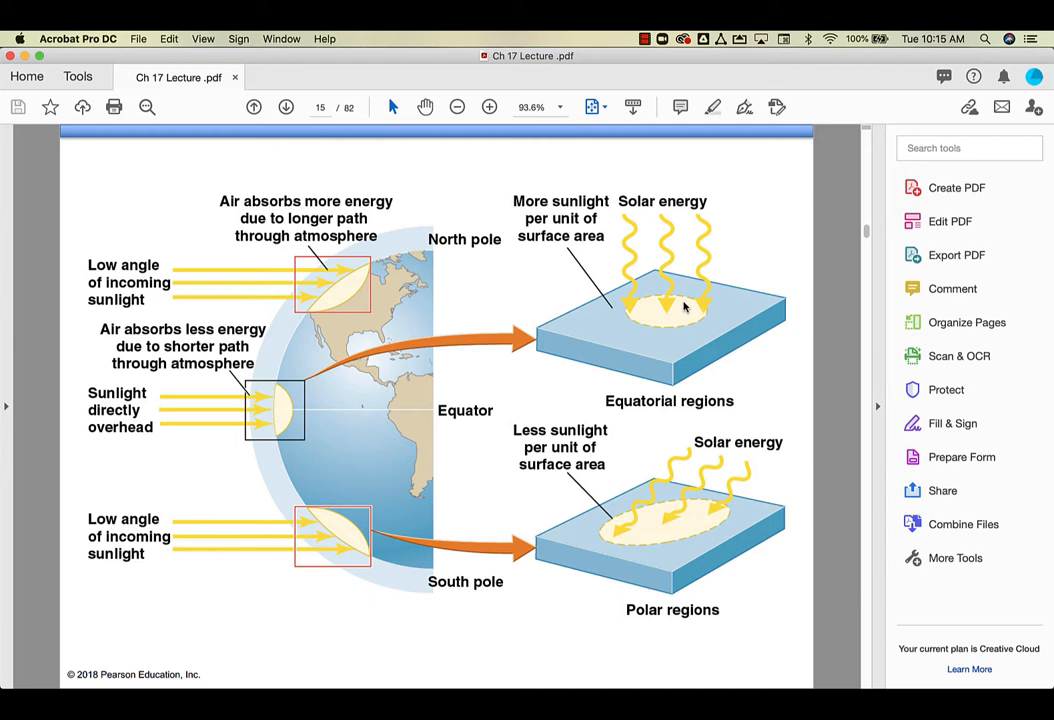
{"action": "mouse_move", "coordinate": [682, 302]}
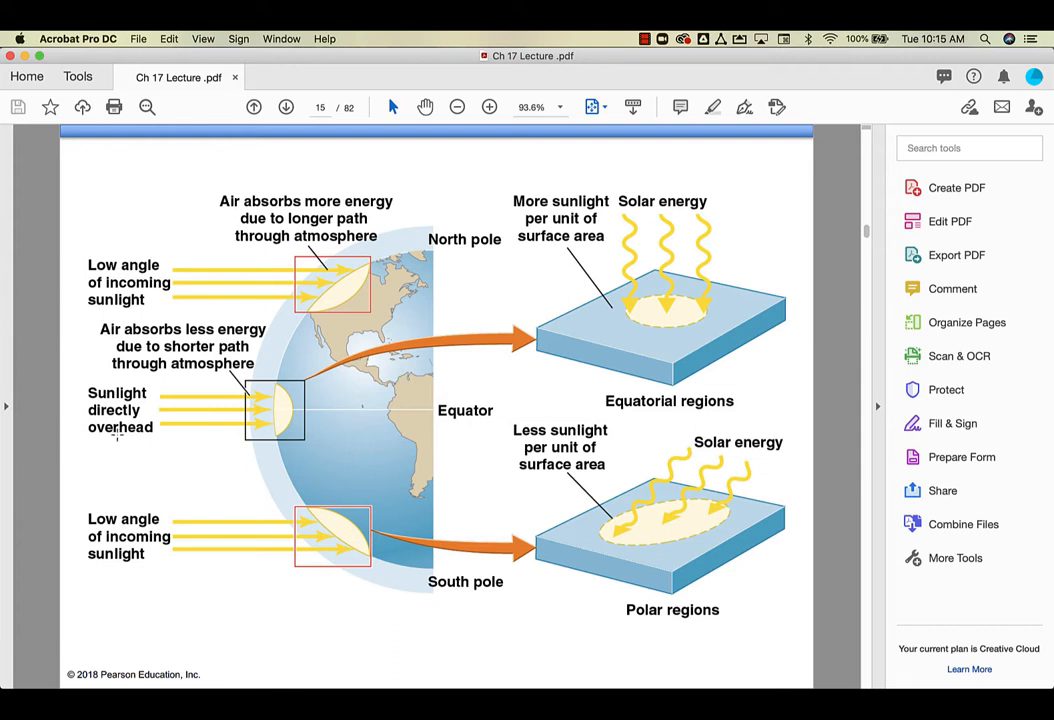
{"action": "mouse_move", "coordinate": [211, 410]}
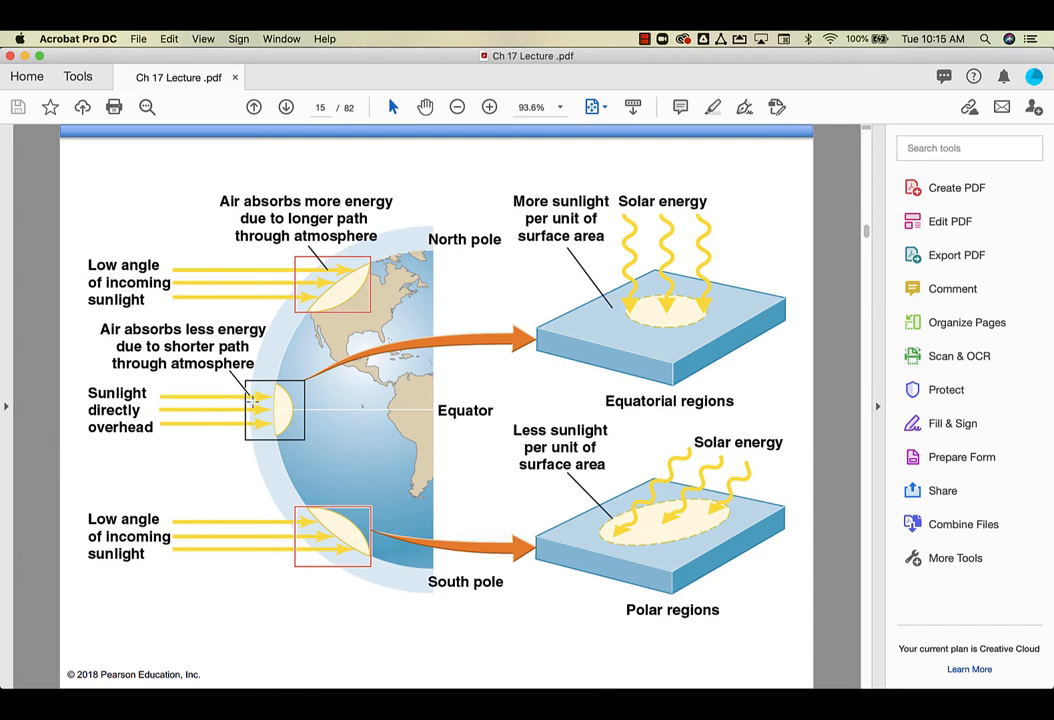
{"action": "mouse_move", "coordinate": [276, 395]}
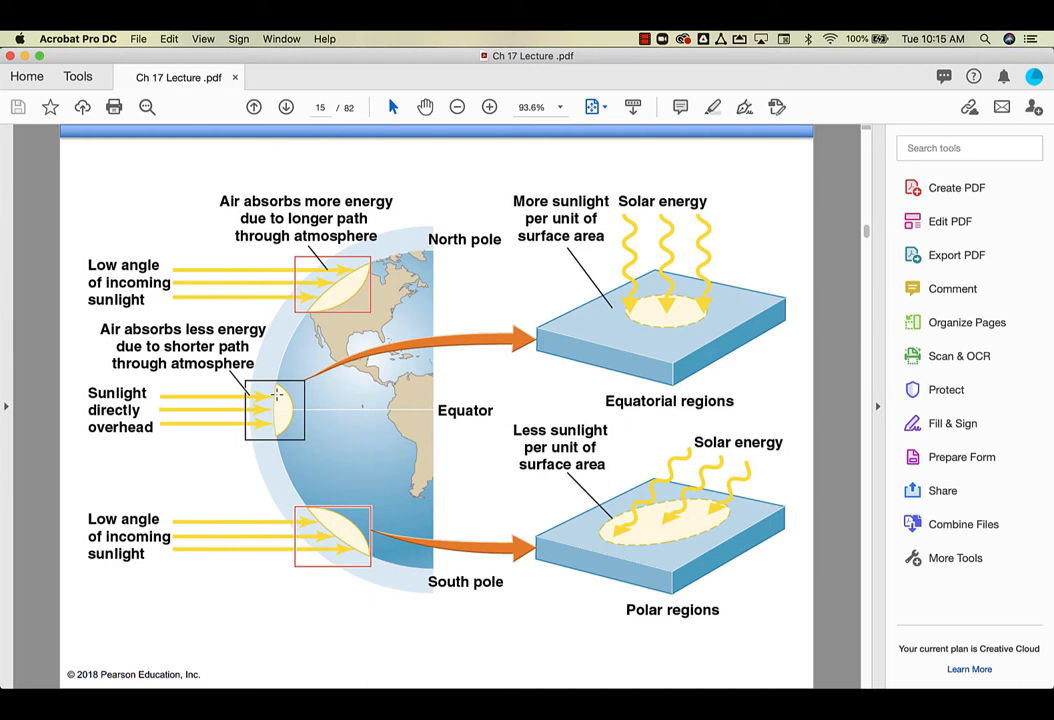
{"action": "mouse_move", "coordinate": [665, 336]}
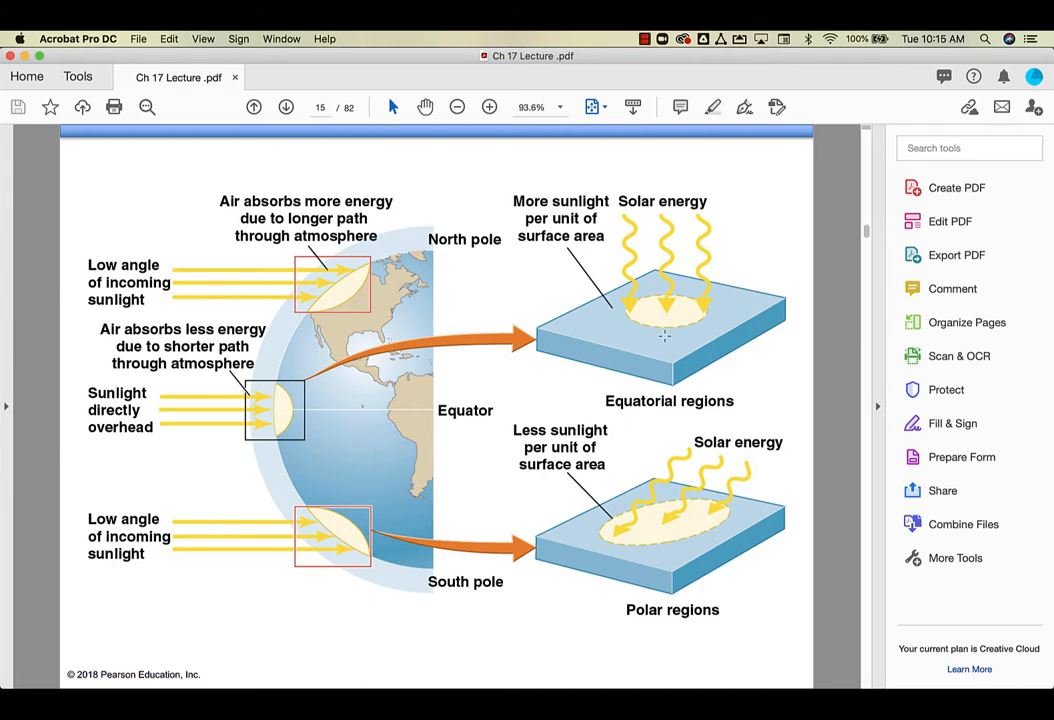
{"action": "mouse_move", "coordinate": [667, 331]}
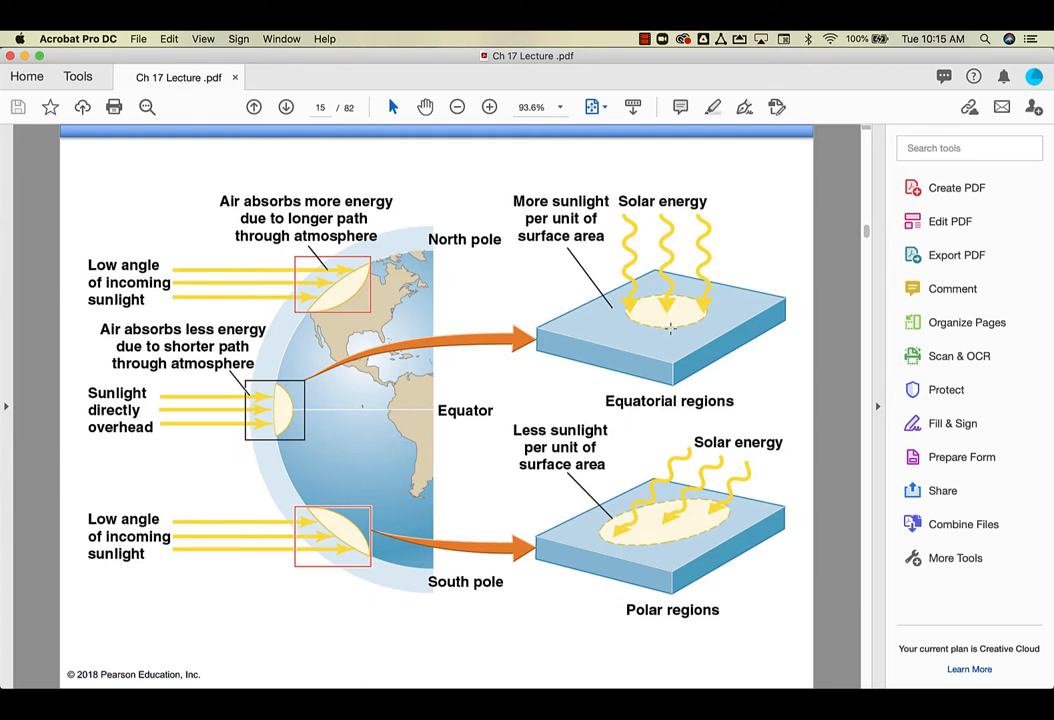
{"action": "mouse_move", "coordinate": [676, 316]}
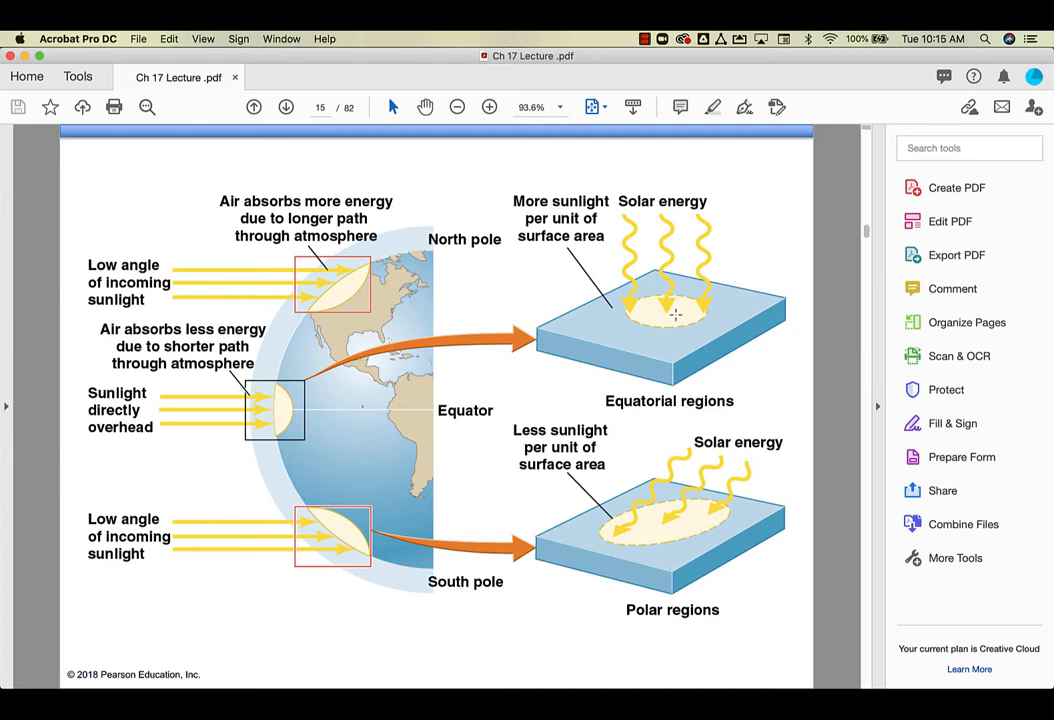
{"action": "mouse_move", "coordinate": [432, 419]}
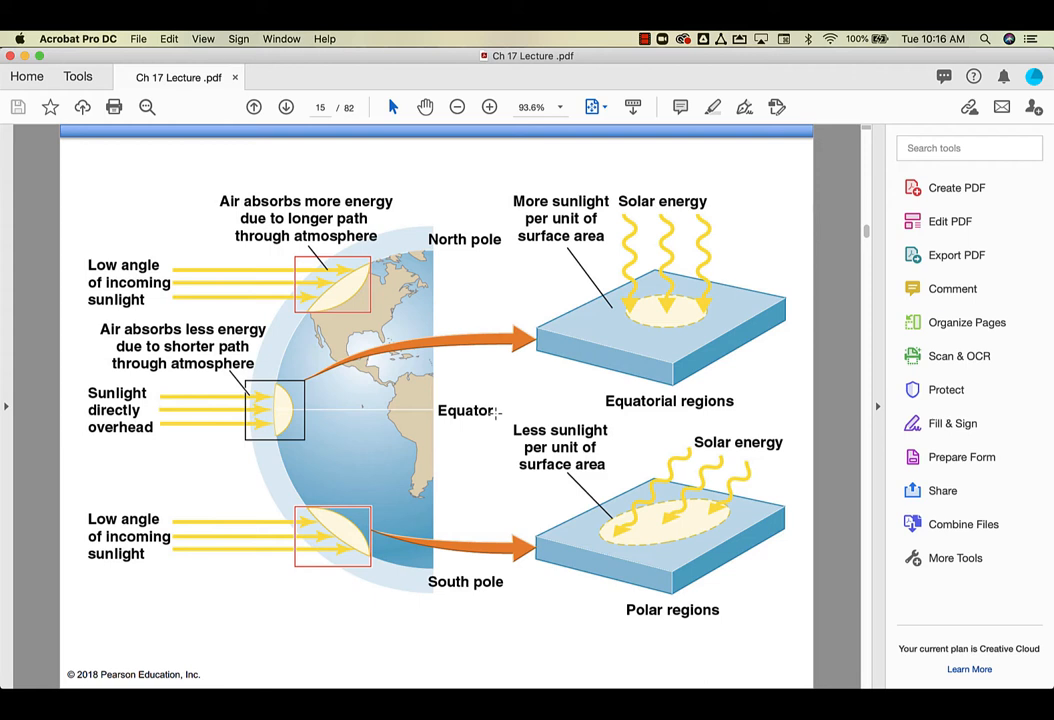
{"action": "mouse_move", "coordinate": [640, 537]}
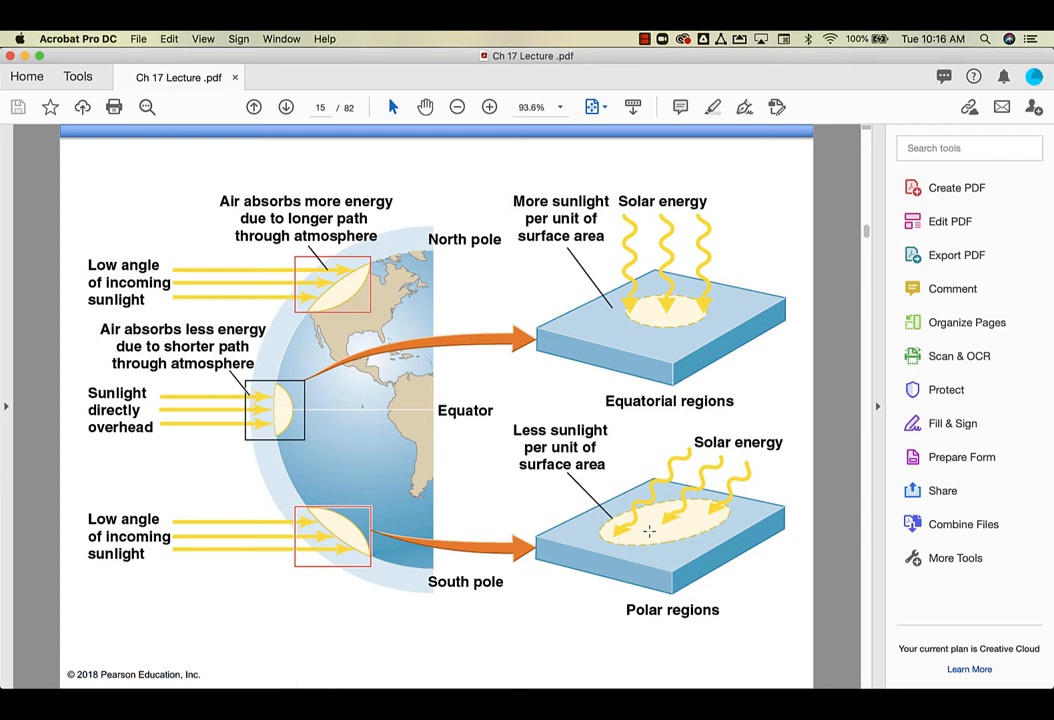
{"action": "mouse_move", "coordinate": [651, 128]}
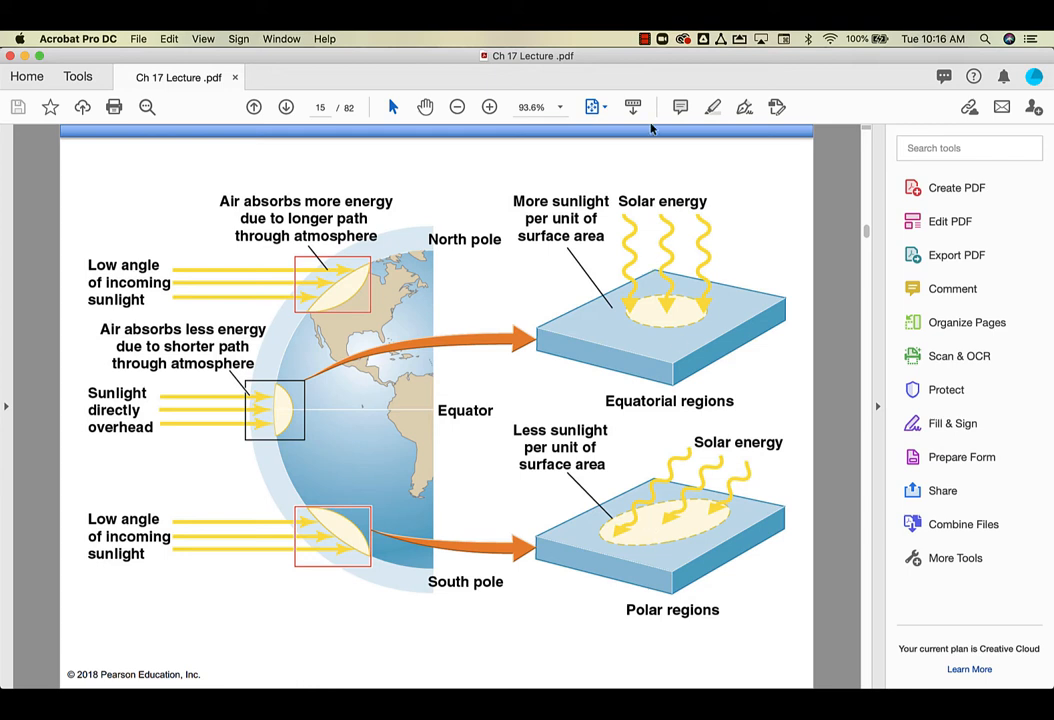